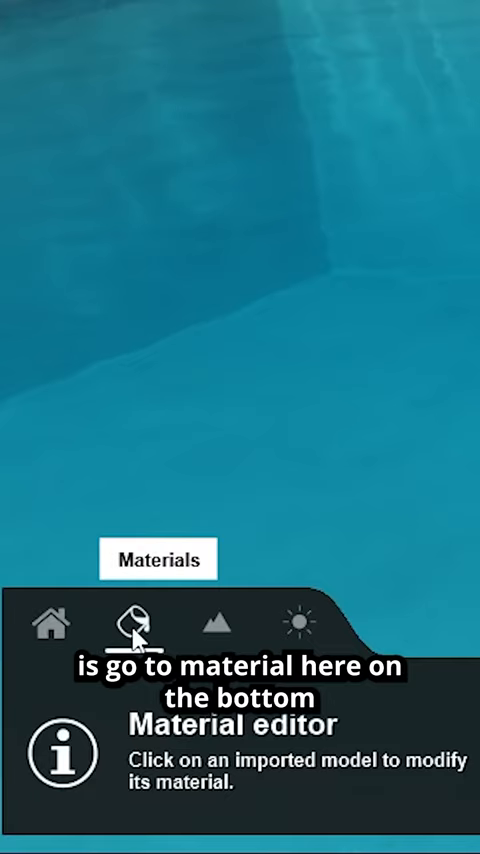
- Enter material editing on the wall and show the Various category of the Material library
{"action": "left_click", "coordinate": [137, 621]}
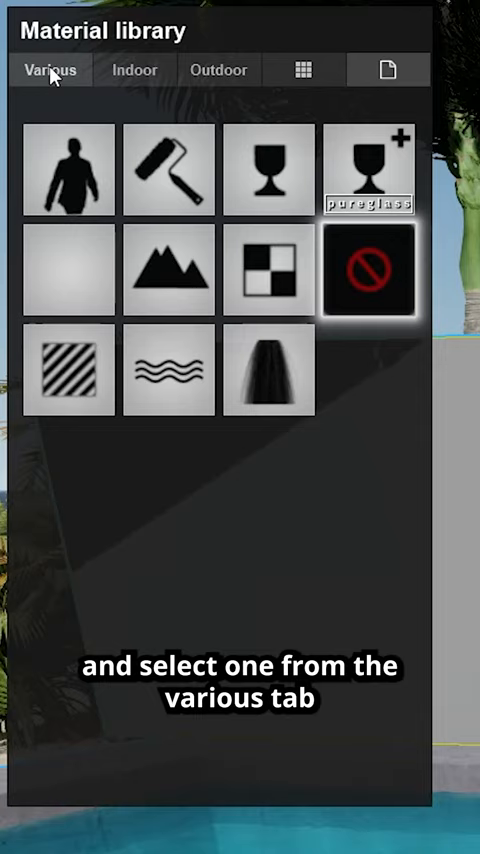